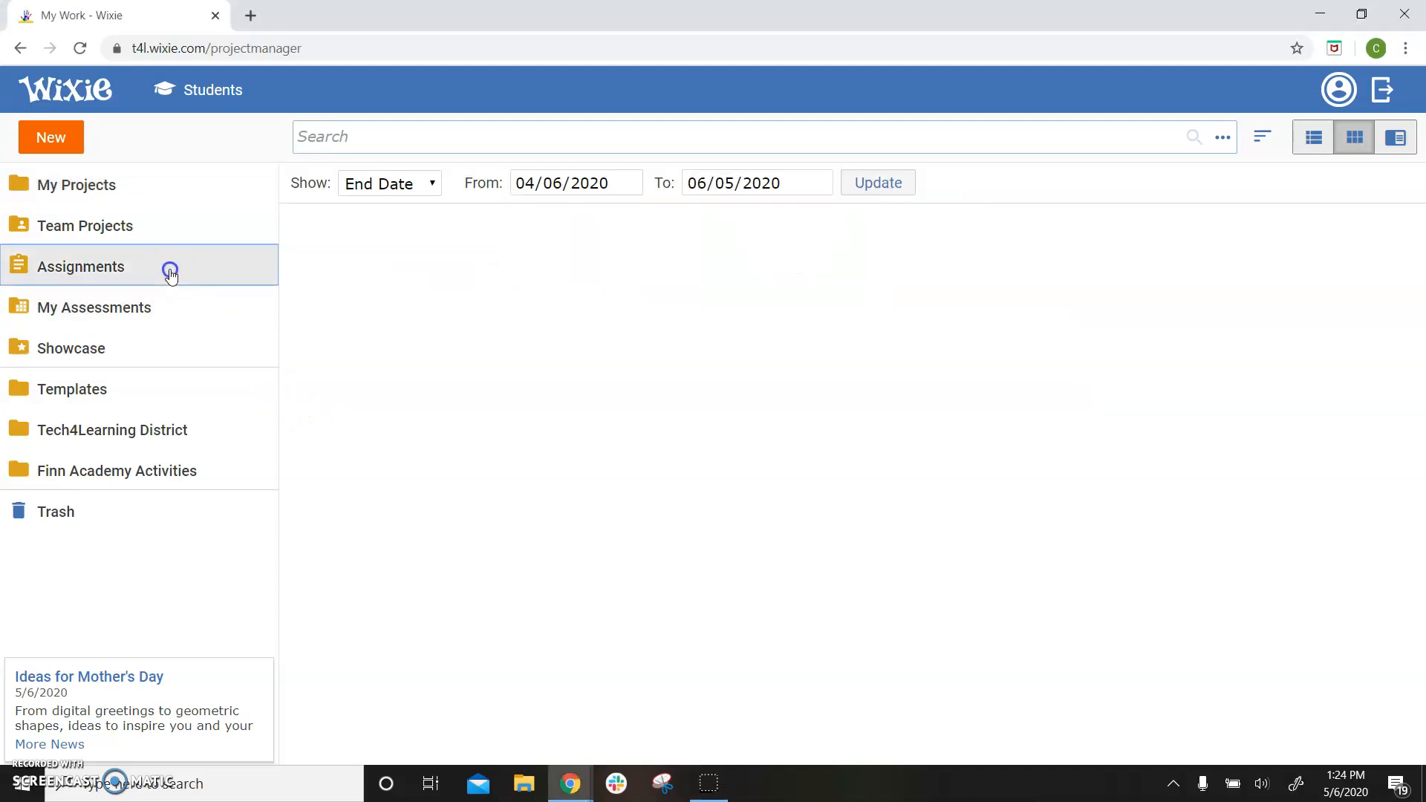
# Step: Open the Family Tree - Grandparents assignment from the Assignments list
pyautogui.click(80, 266)
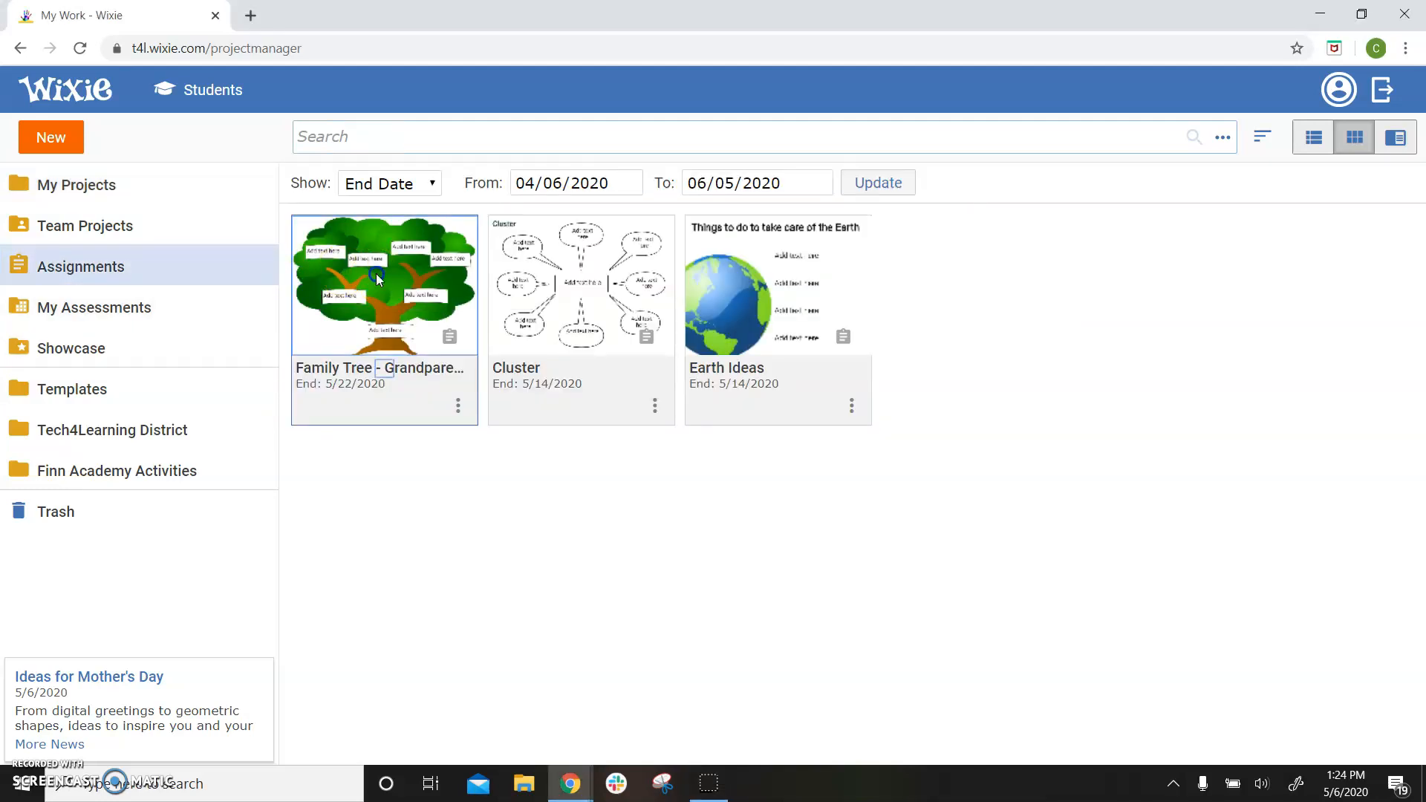
pyautogui.click(377, 277)
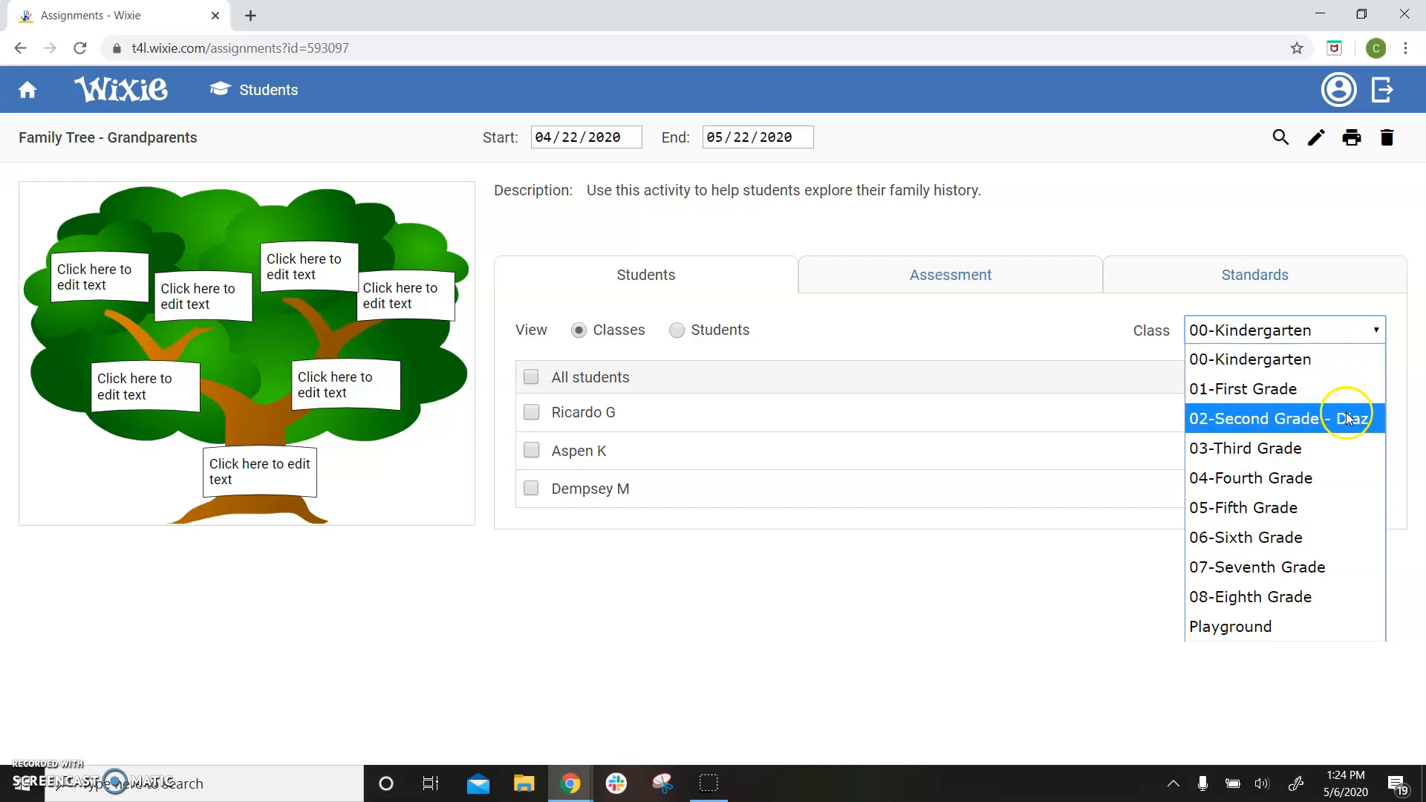
# Step: Filter the assignment to the 03-Third Grade class showing each student's completion status
pyautogui.click(1245, 448)
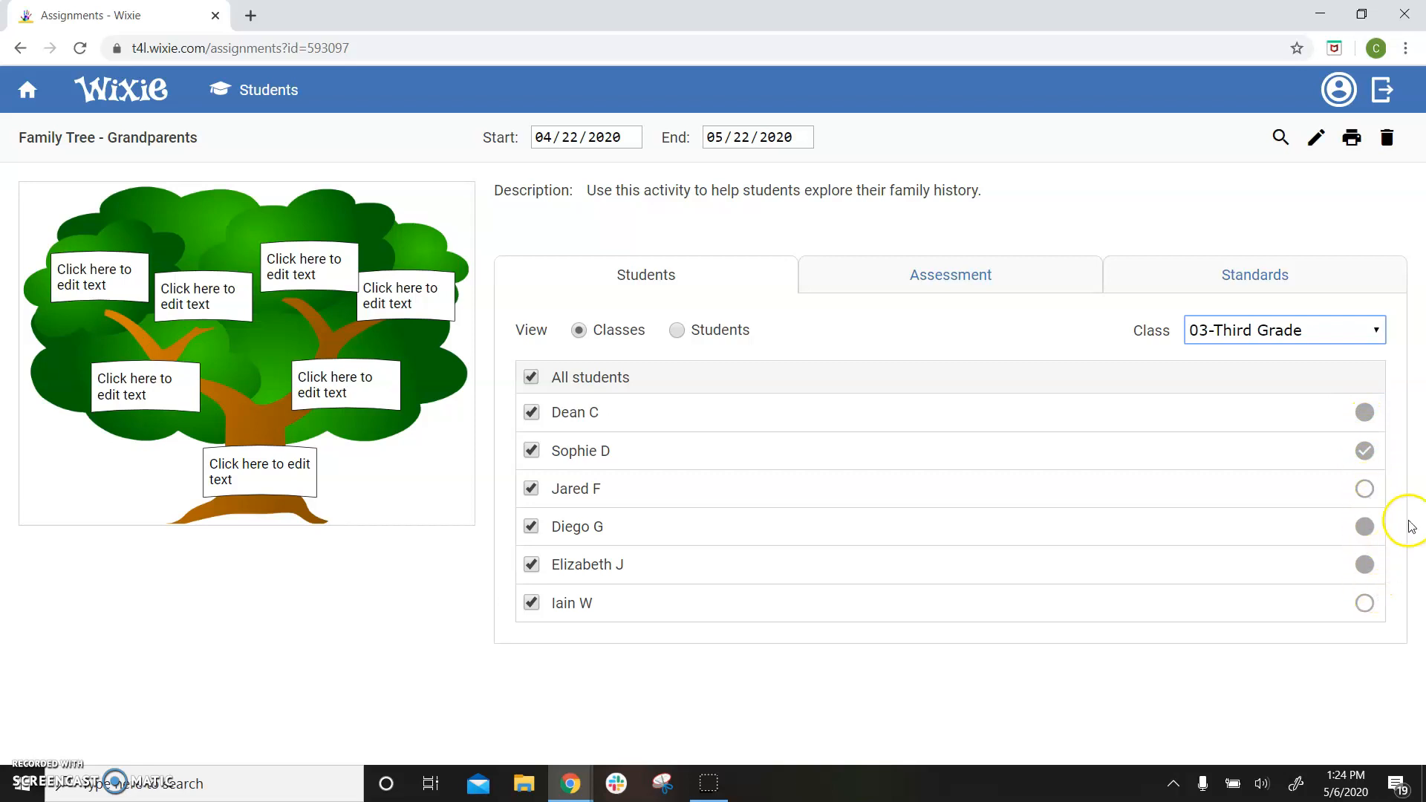
pyautogui.moveTo(1364, 489)
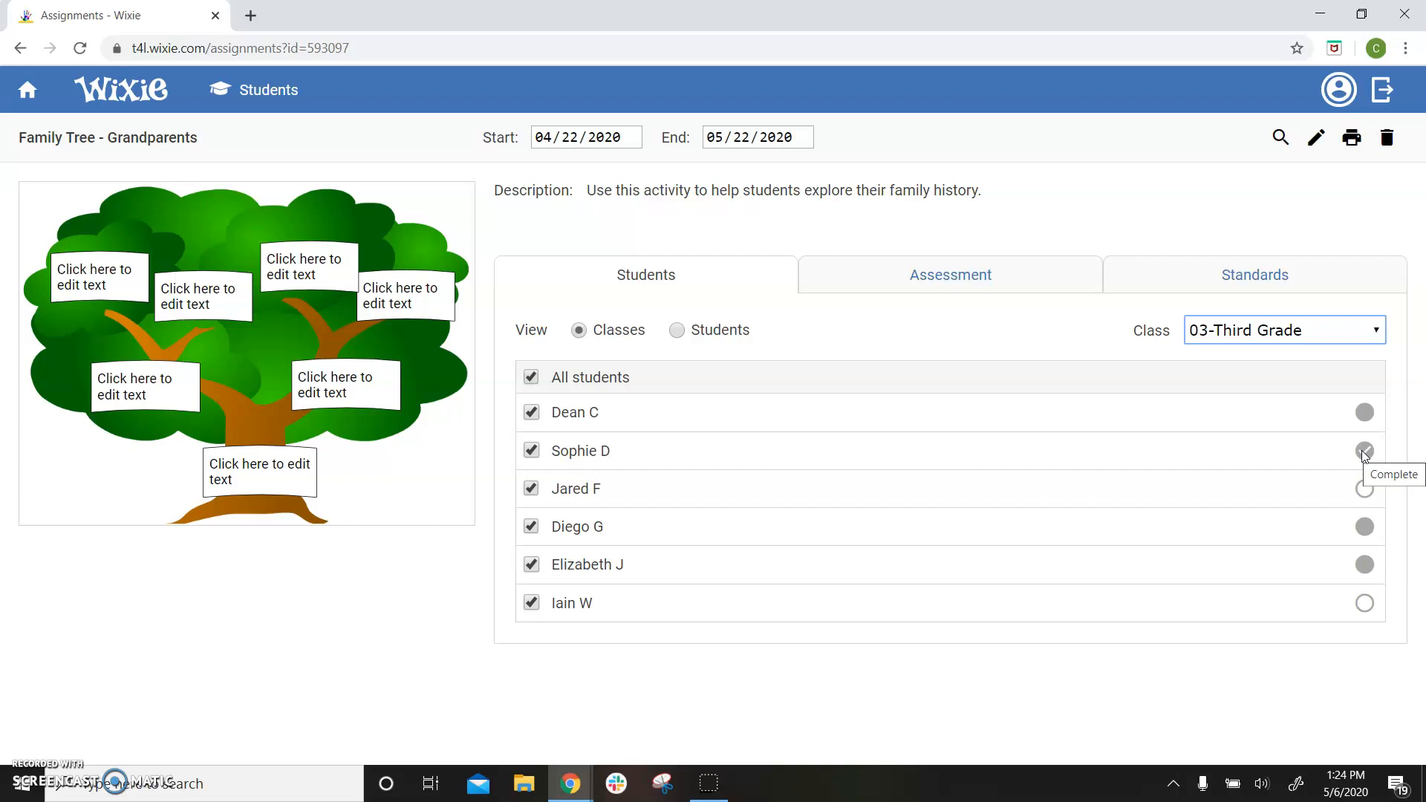
pyautogui.click(1364, 451)
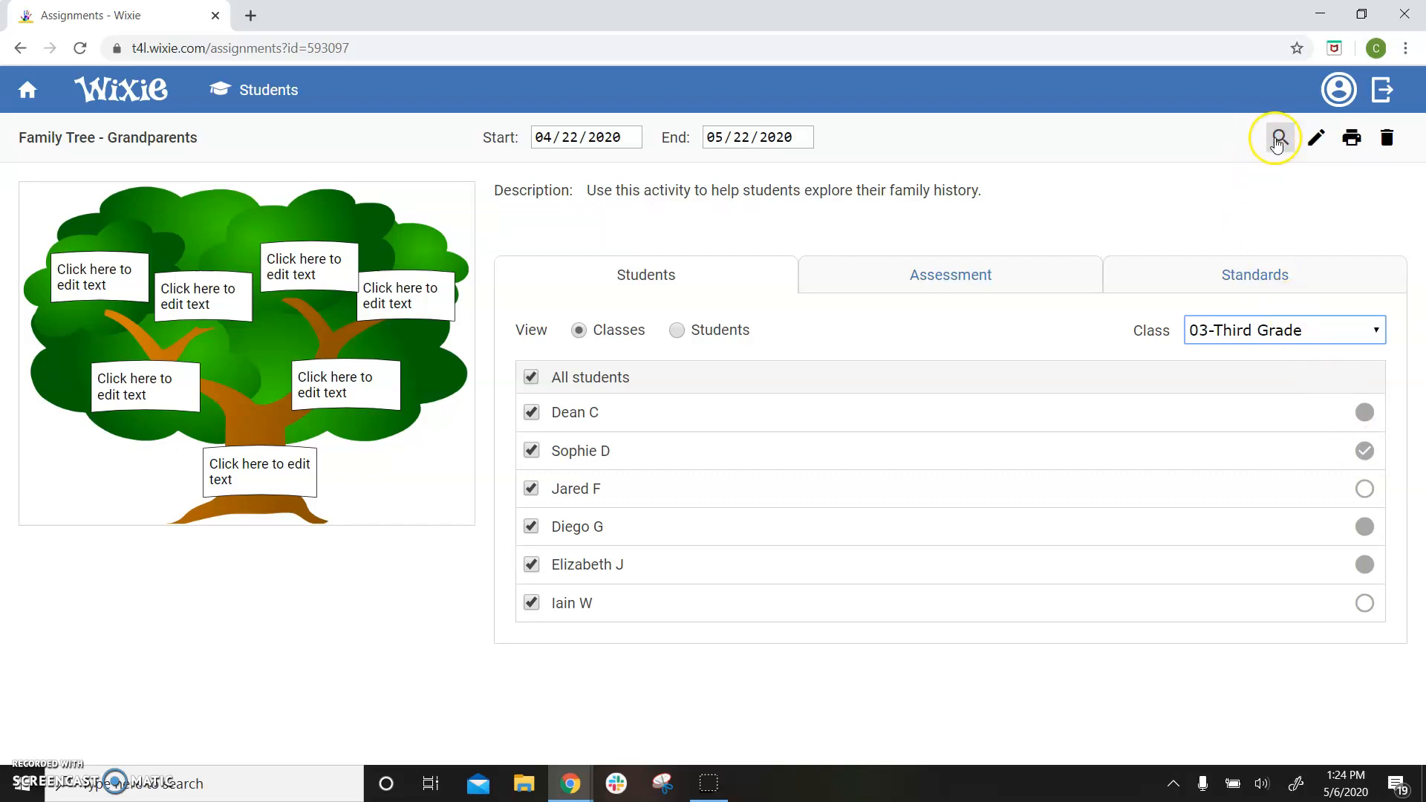
pyautogui.moveTo(1279, 138)
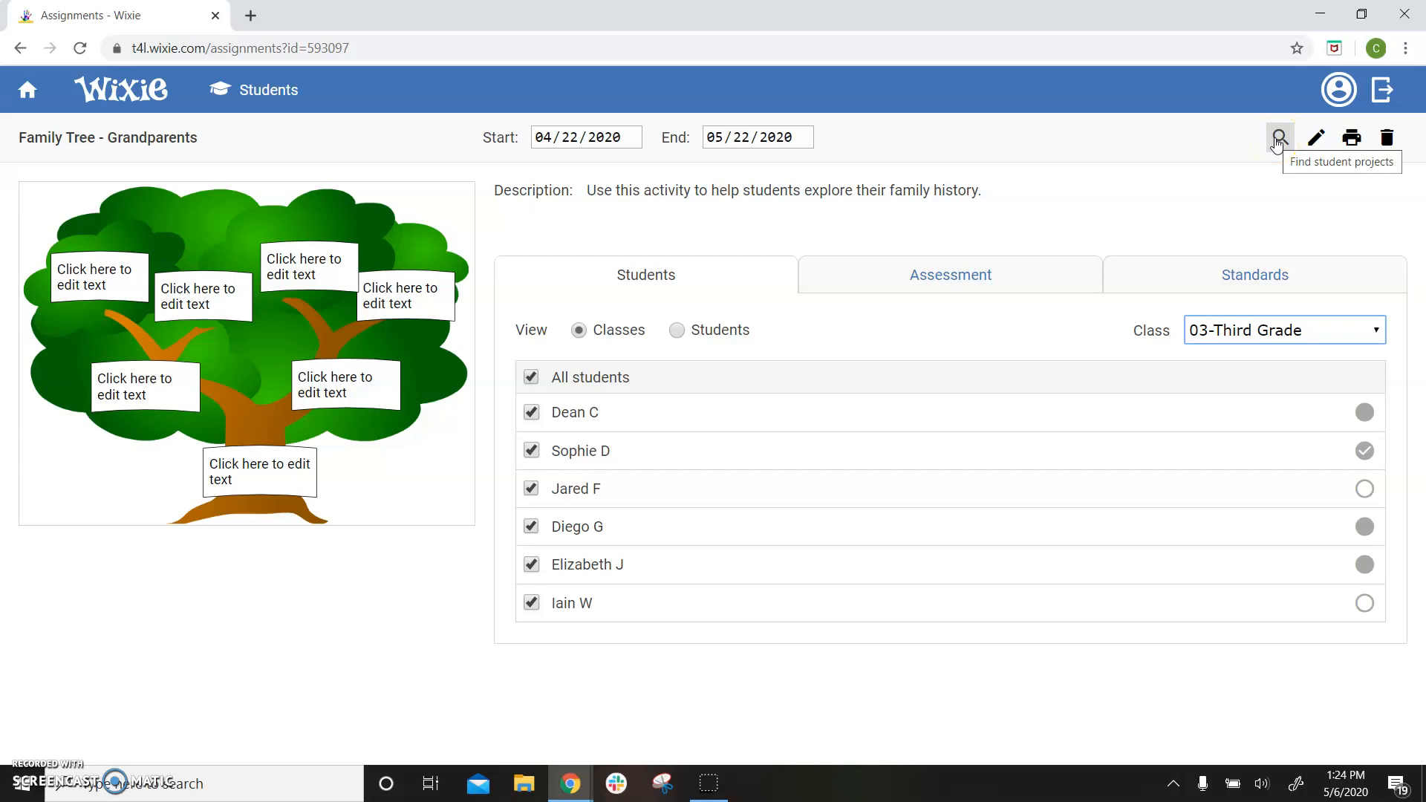
# Step: Go to the Students page of projects for the Family Tree - Grandparents assignment
pyautogui.click(1281, 137)
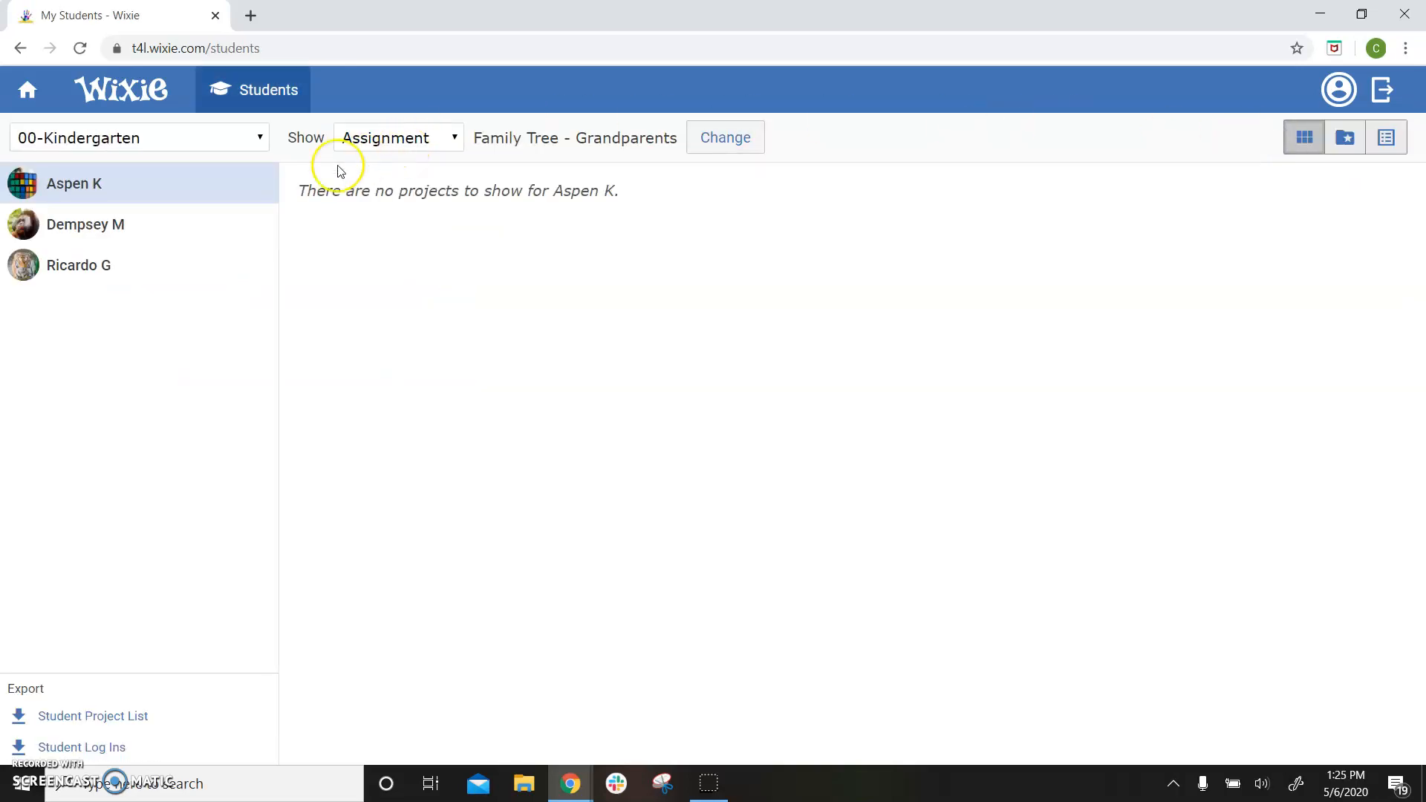
pyautogui.click(139, 137)
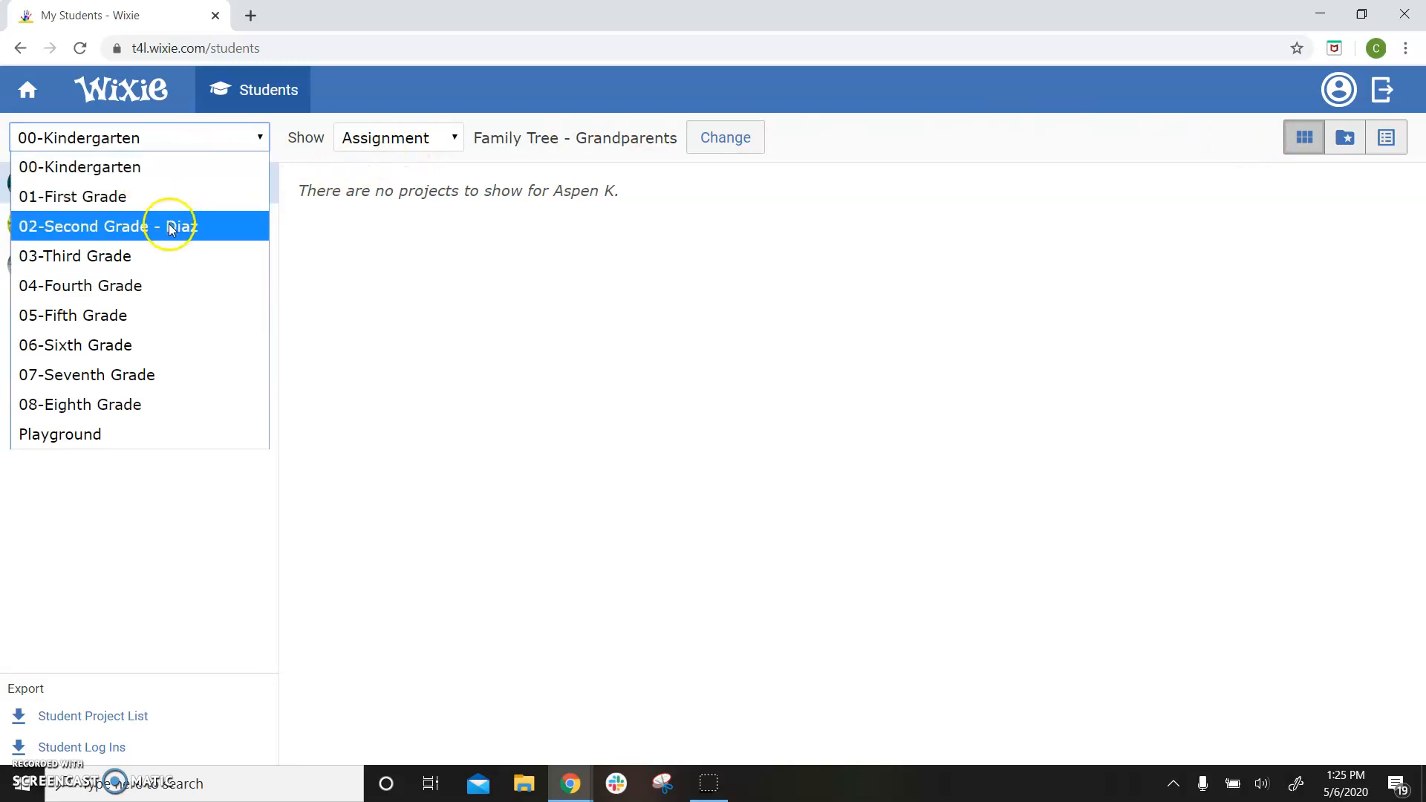
pyautogui.click(74, 255)
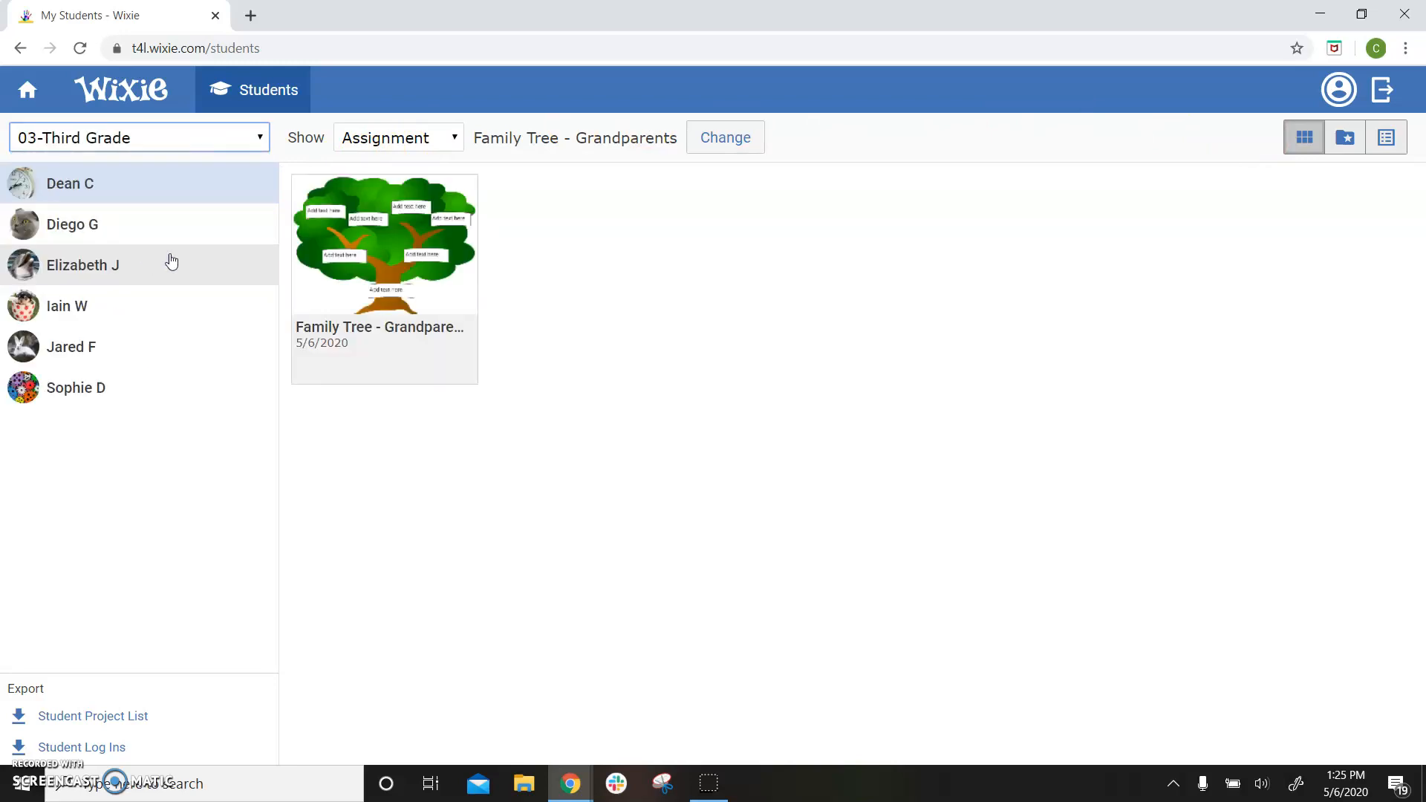
pyautogui.click(71, 224)
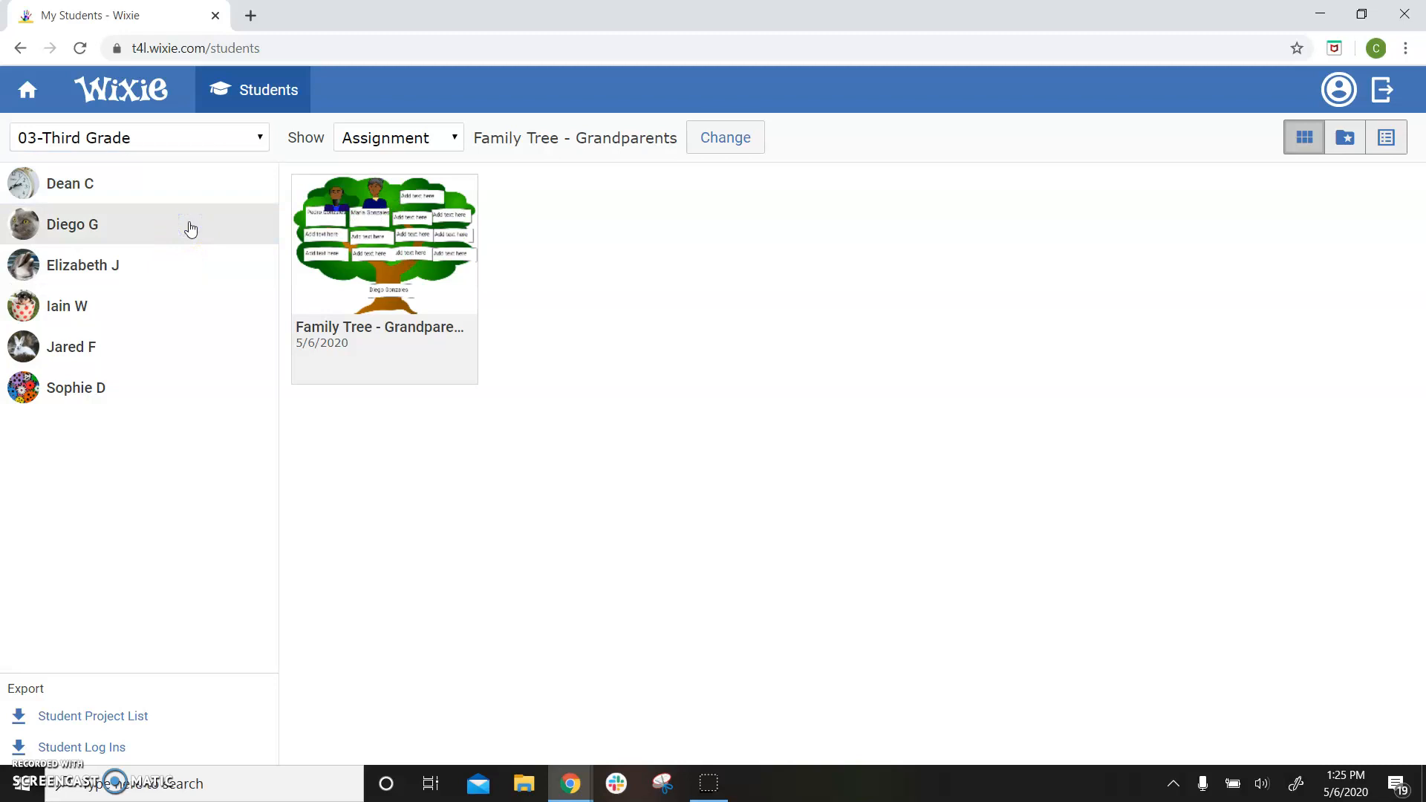
pyautogui.moveTo(194, 234)
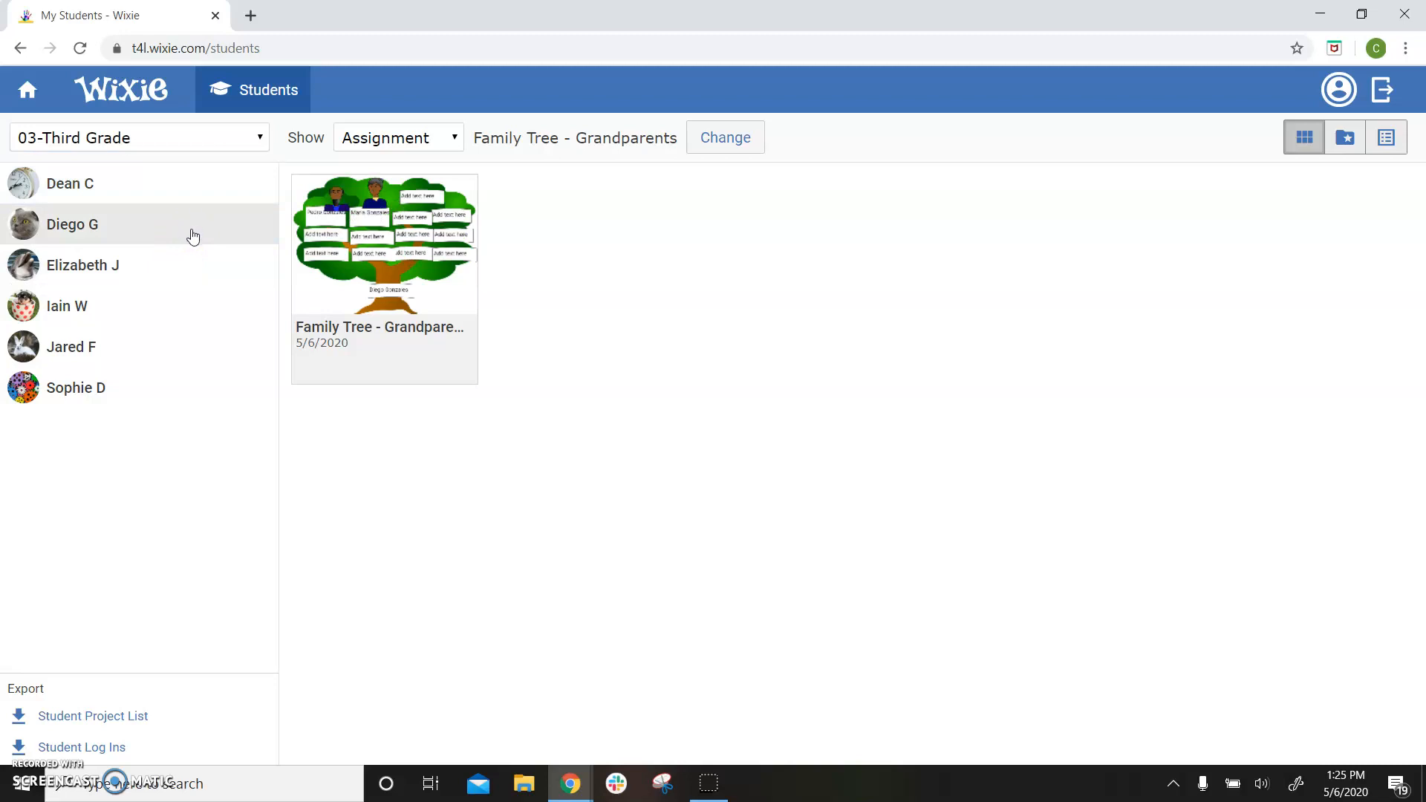
pyautogui.click(383, 245)
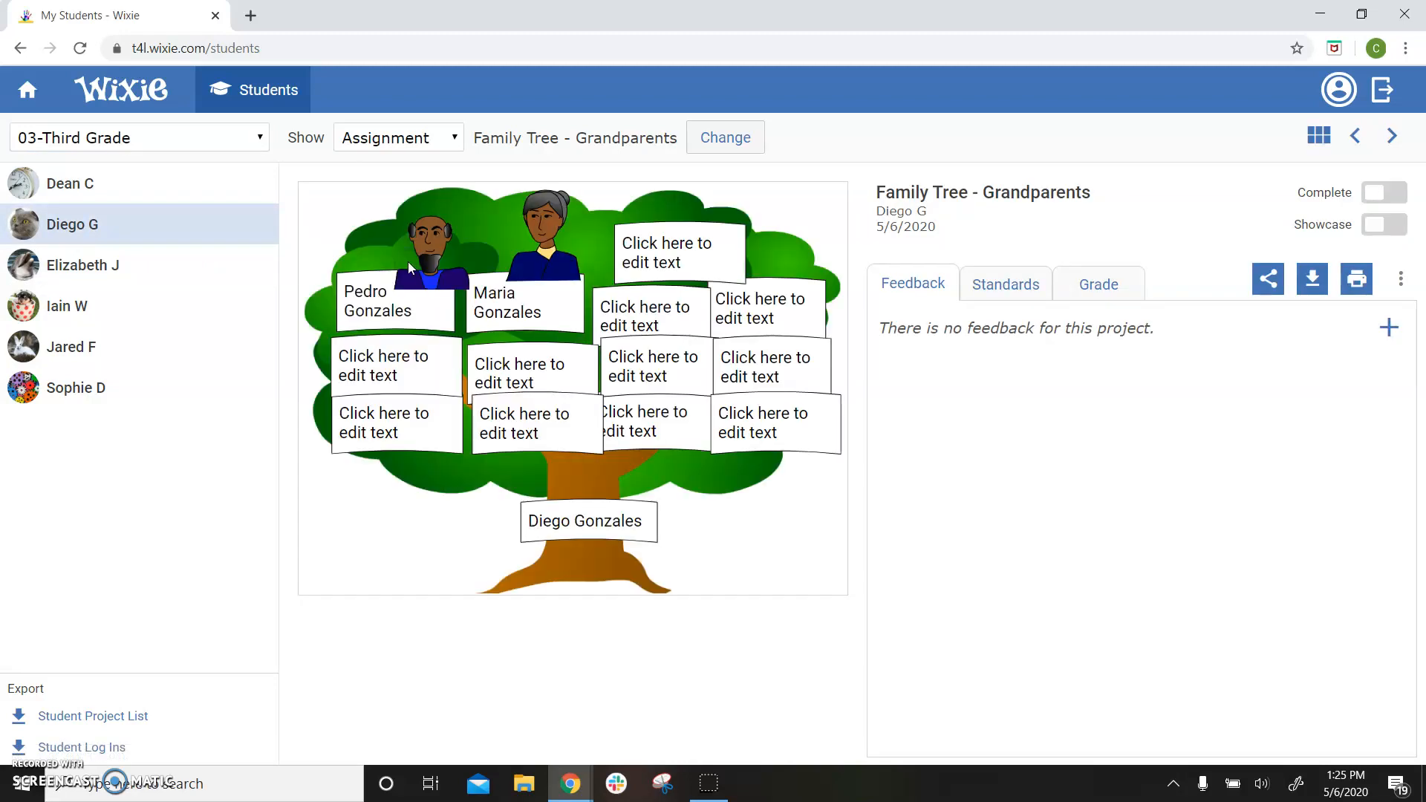